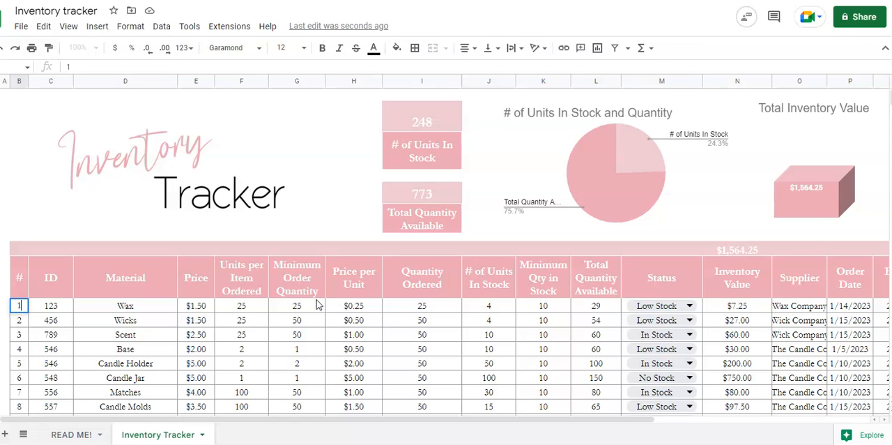
Enter 564 as the first product's ID and Matches as its material.
left_click(50, 306)
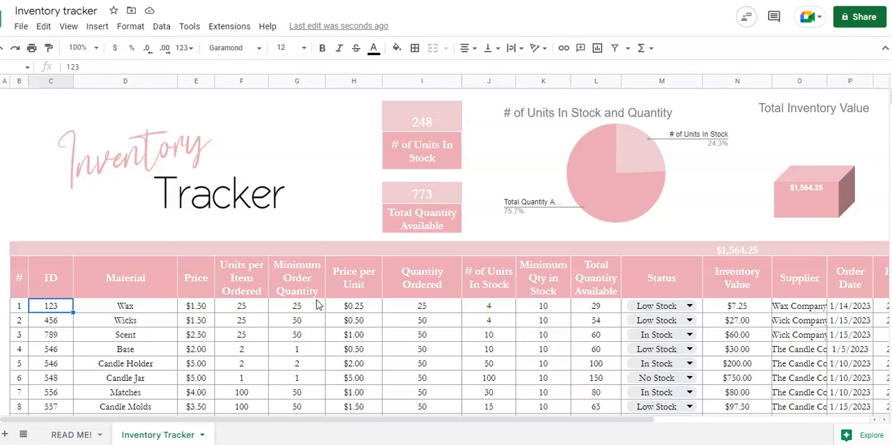
type("564")
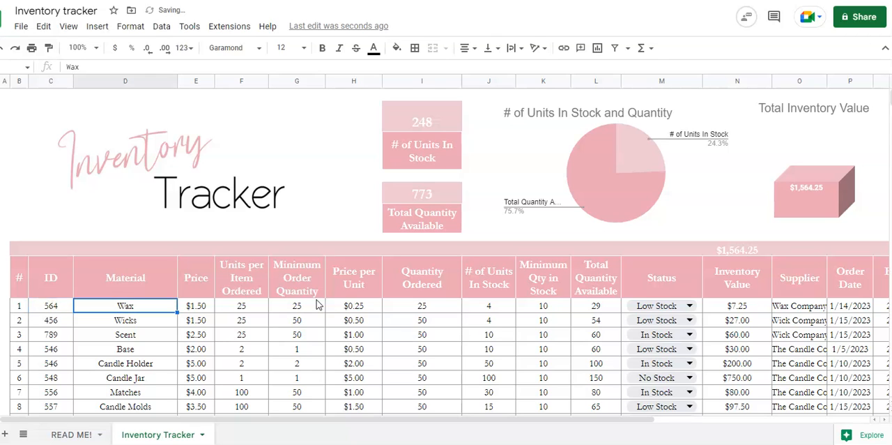
type("Matches")
left_click(295, 306)
type("500")
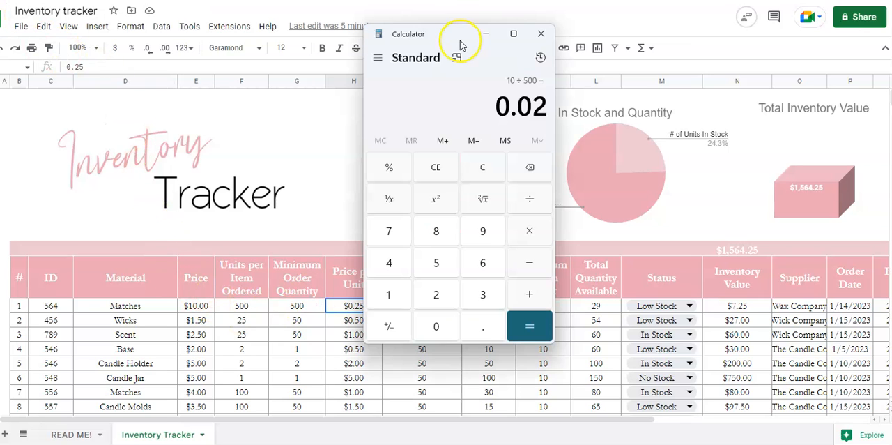
Move the Calculator window aside and compute 10 ÷ 500 = 0.02.
left_click_drag(460, 33, 602, 72)
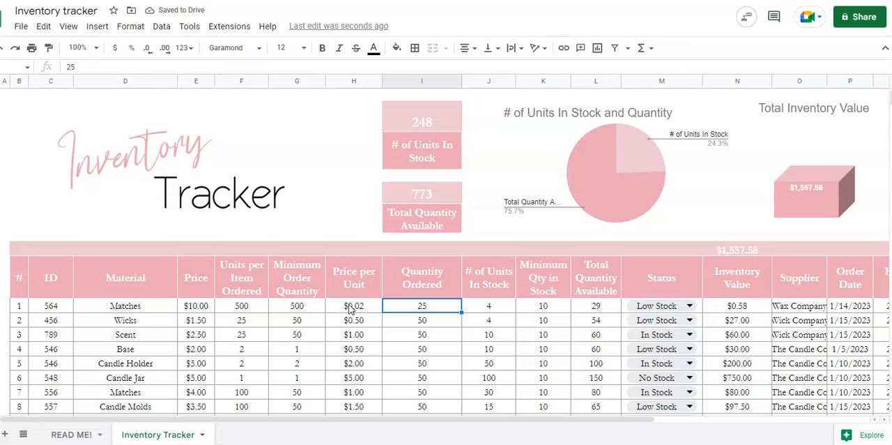
Enter 500 as the first product's quantity ordered, making 504 available.
type("500")
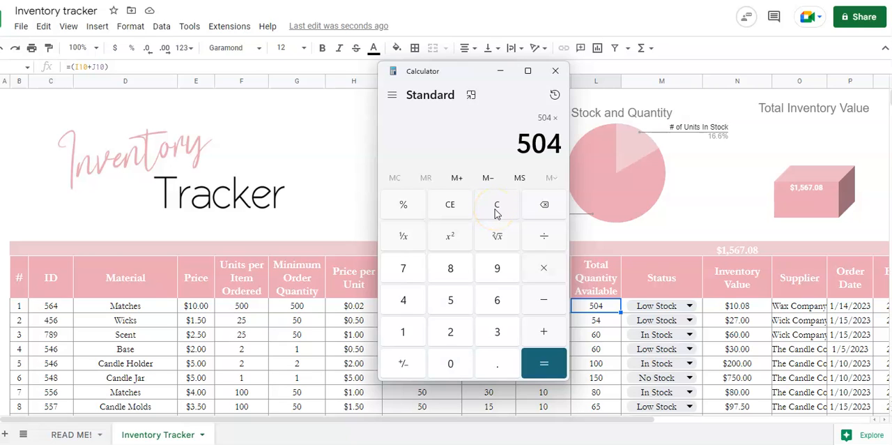
Confirm 504 × 0.02 equals 10.08 in Calculator, then close it.
left_click(544, 363)
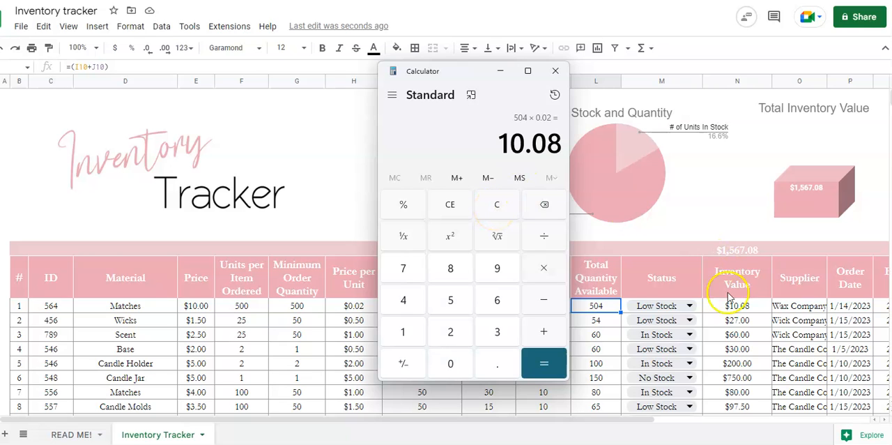
left_click(555, 70)
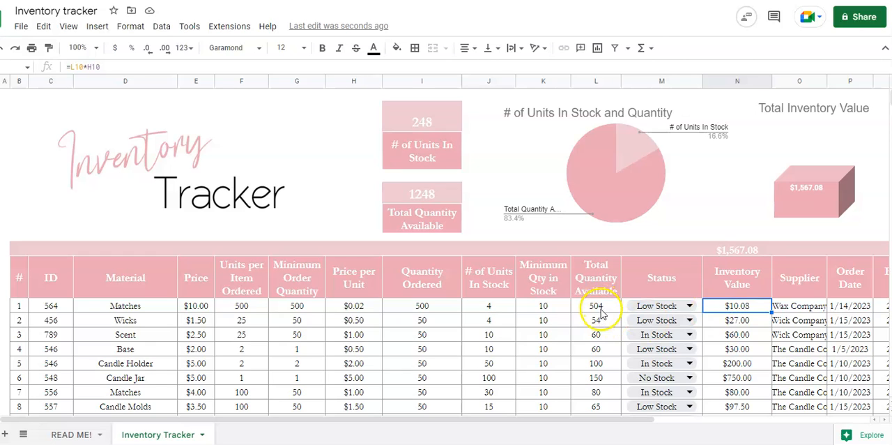
mouse_move(764, 293)
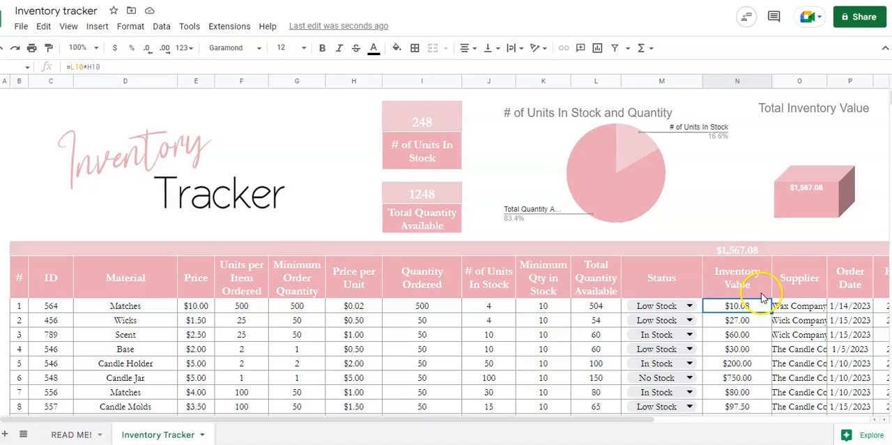
left_click(800, 305)
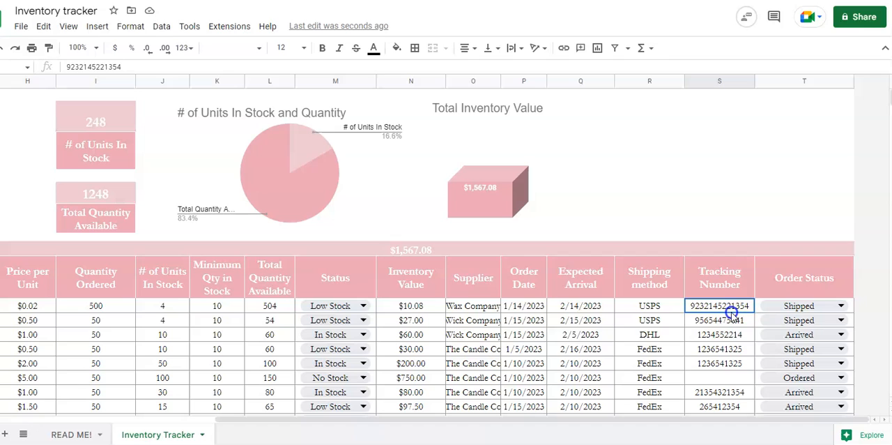
left_click(489, 193)
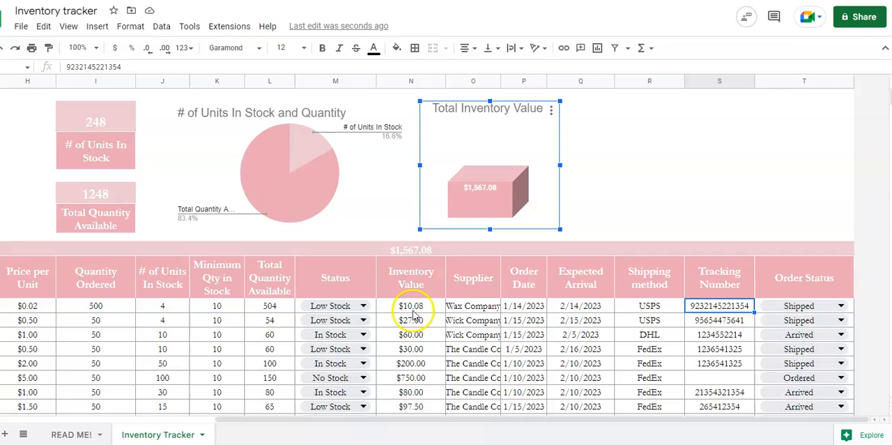
scroll("down", 3)
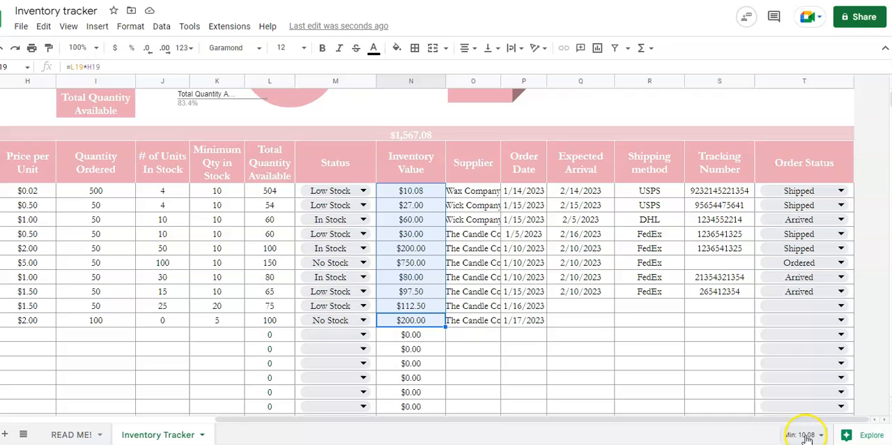
left_click(806, 434)
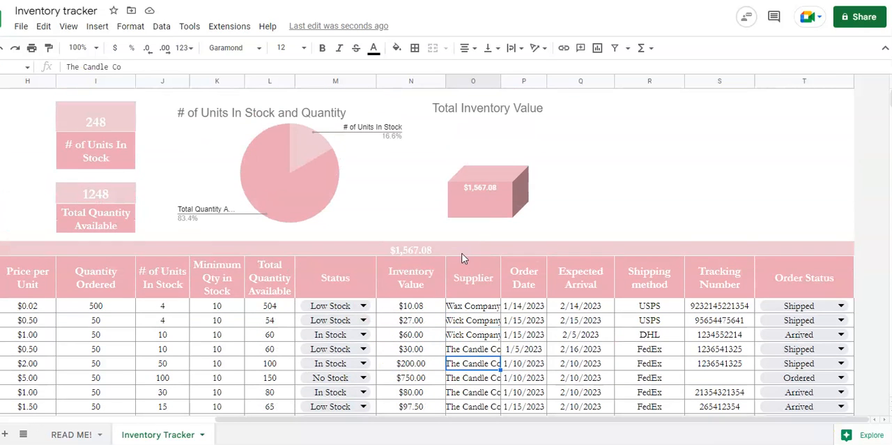
mouse_move(278, 184)
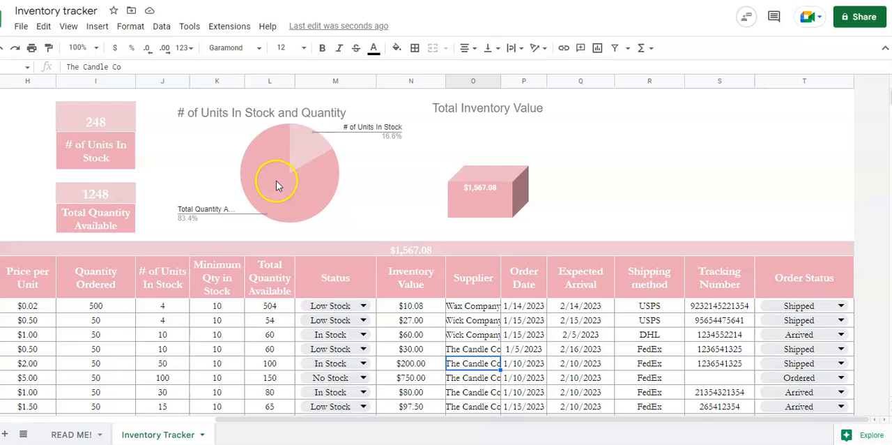
mouse_move(310, 159)
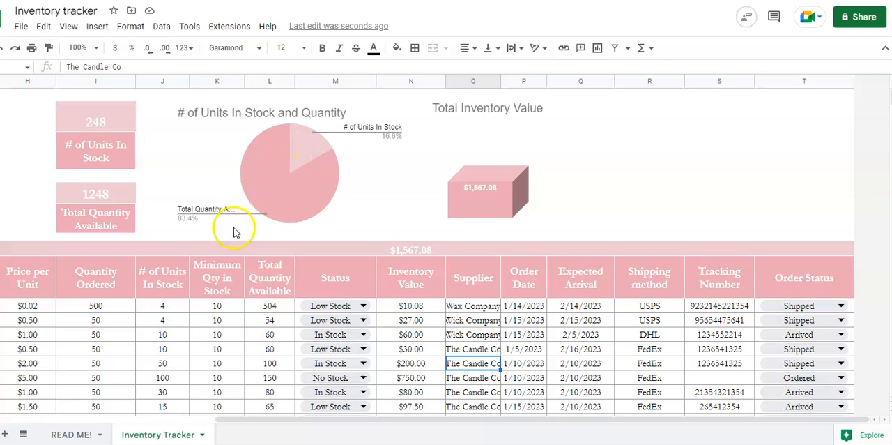
mouse_move(254, 184)
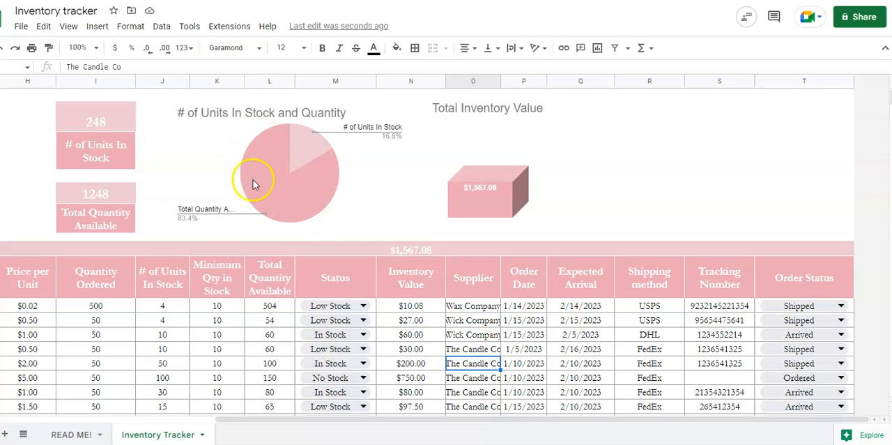
mouse_move(98, 147)
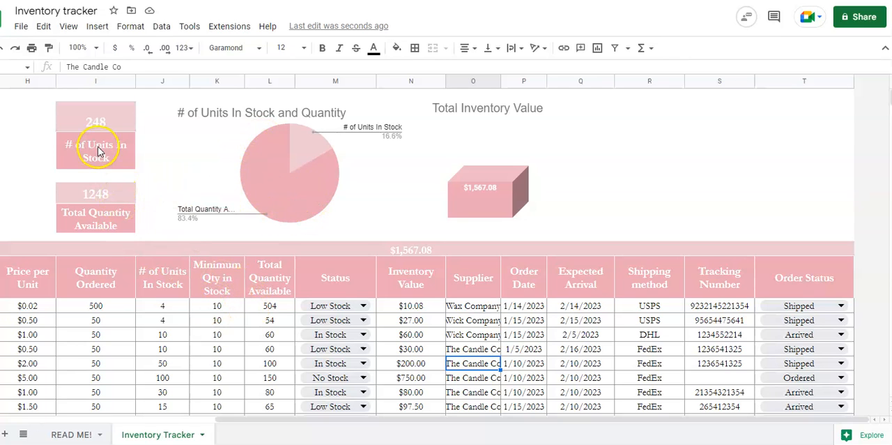
left_click(94, 109)
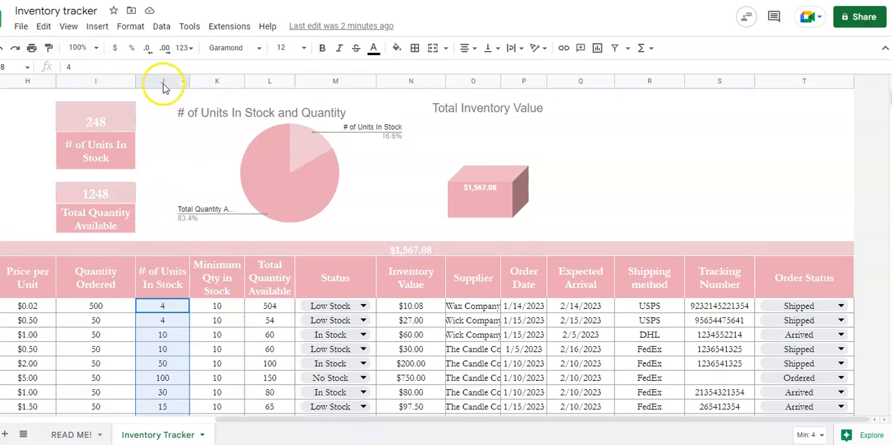
left_click(162, 306)
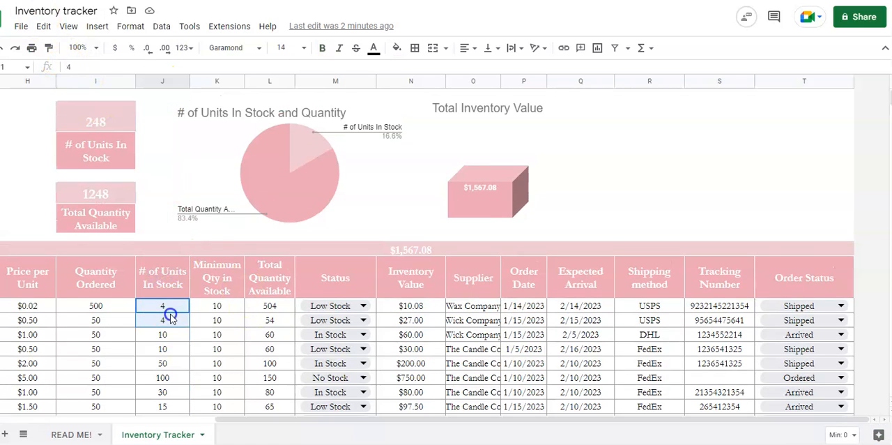
scroll("down", 3)
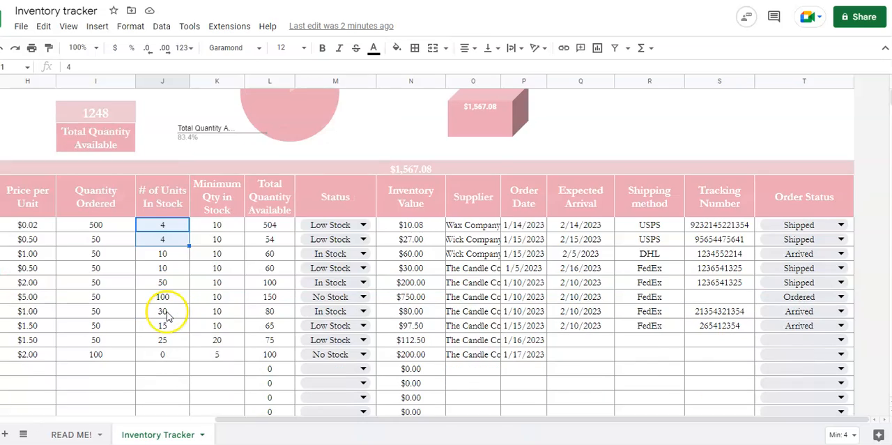
scroll("up", 3)
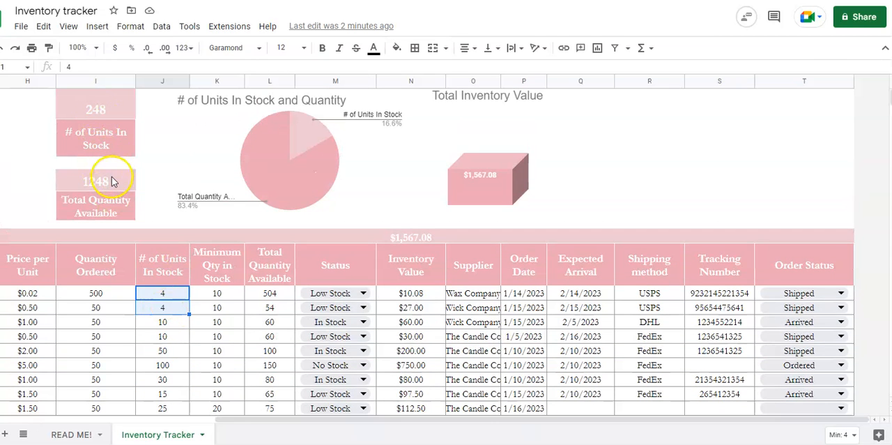
mouse_move(109, 145)
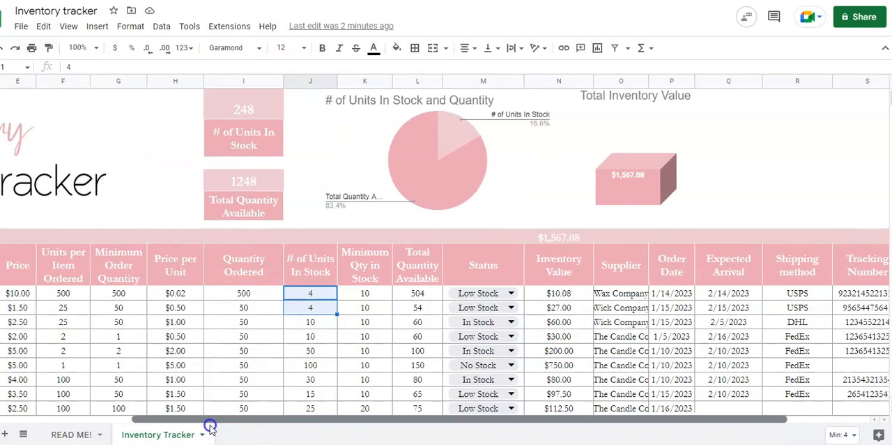
scroll("left", 3)
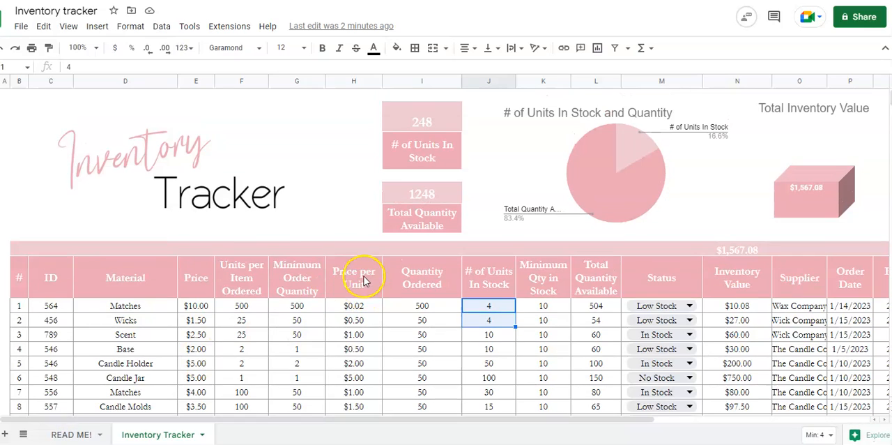